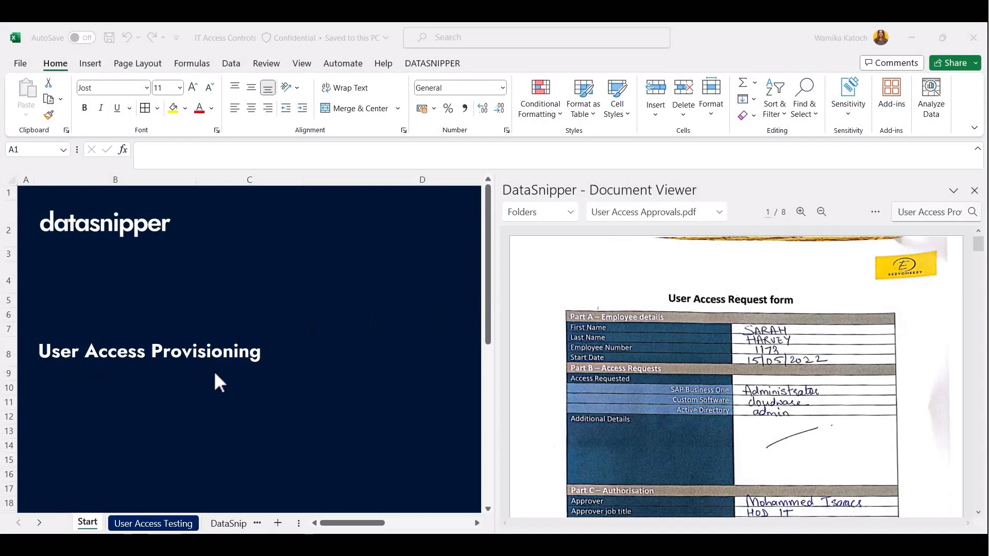
mouse_move(280, 441)
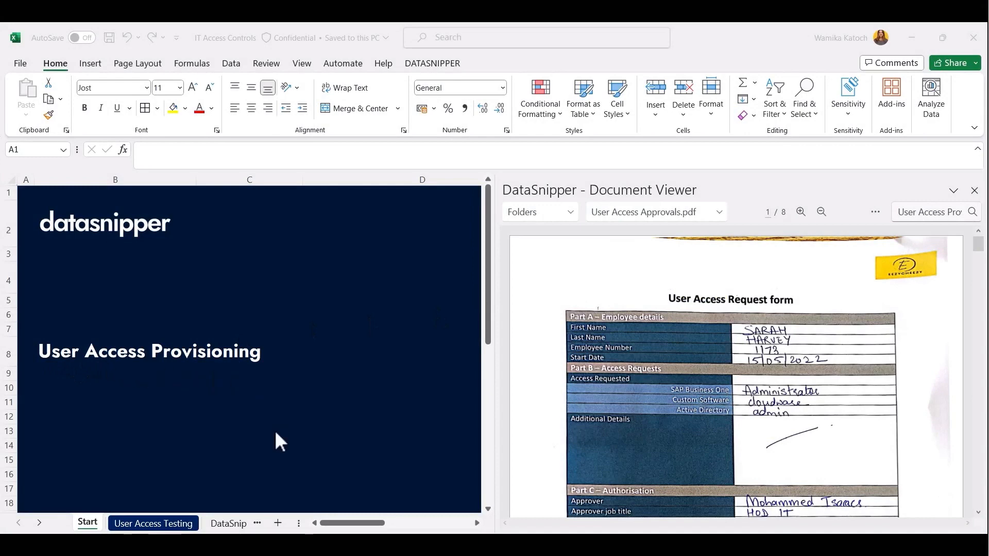
Open the User Access Testing sheet of the IT Access Controls workbook
left_click(152, 523)
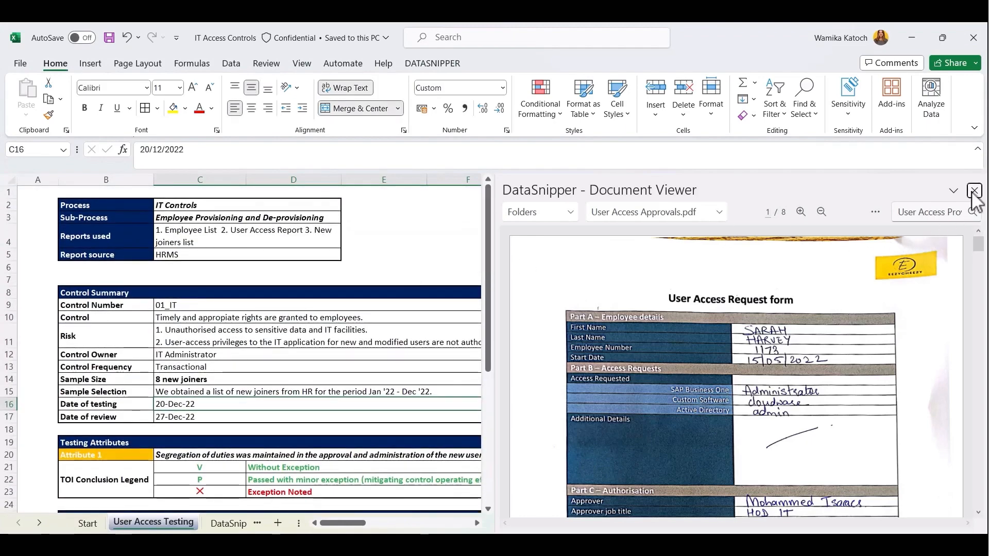
Close the DataSnipper Document Viewer and review the blank eight-row new joiners testing table
left_click(974, 190)
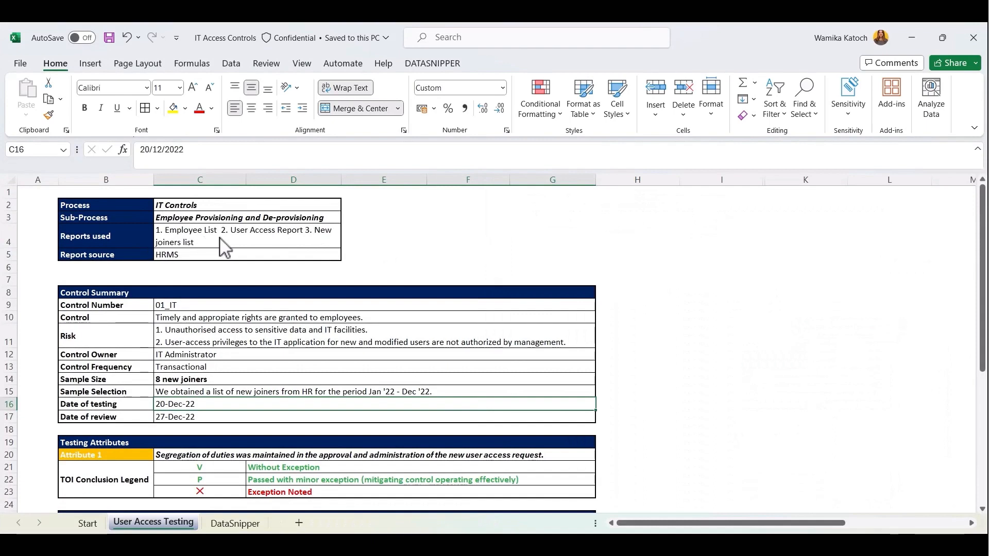
mouse_move(325, 249)
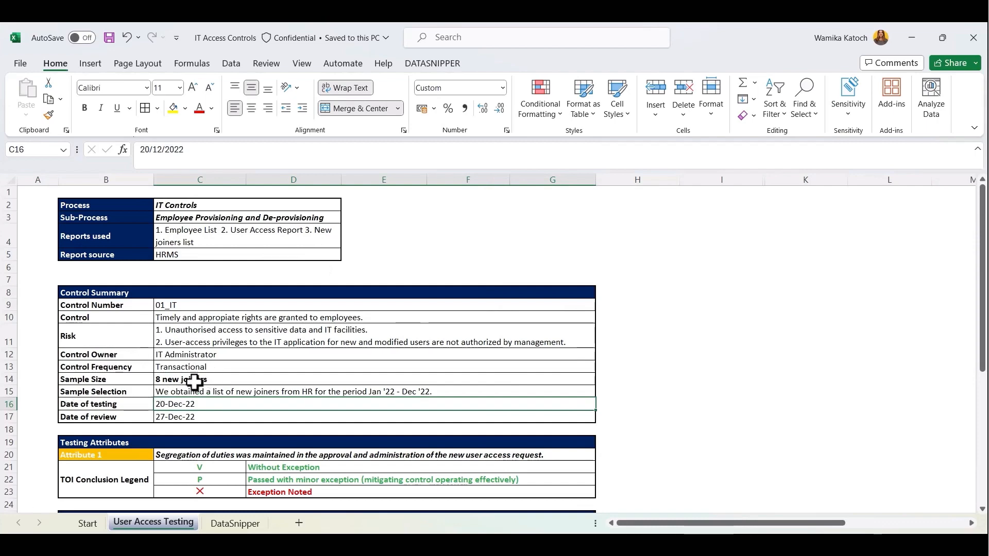
scroll("down", 3)
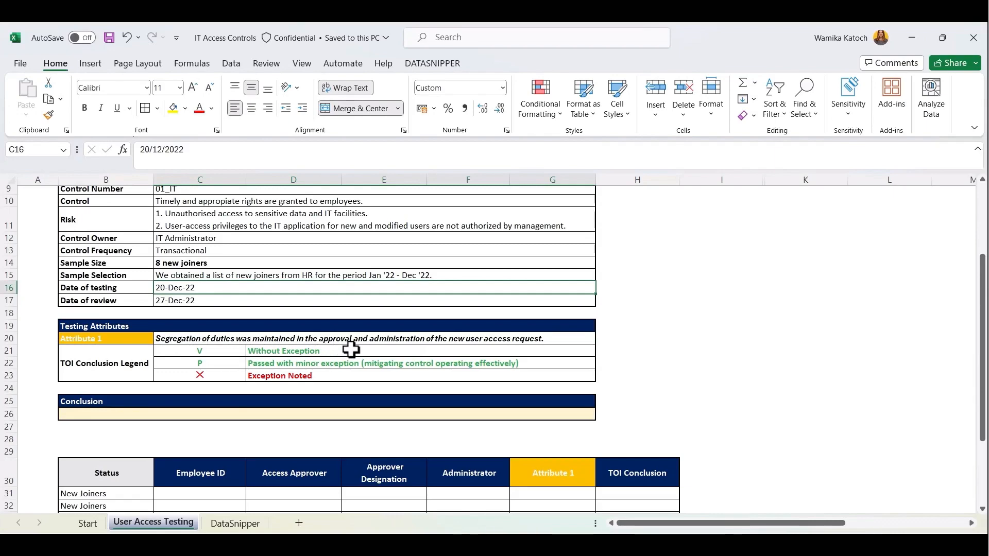
scroll("down", 3)
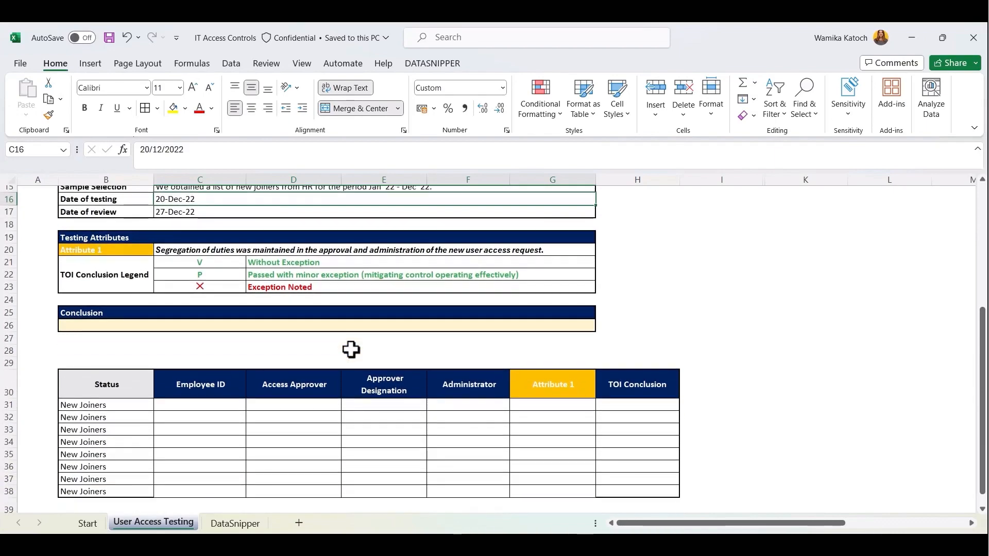
mouse_move(542, 438)
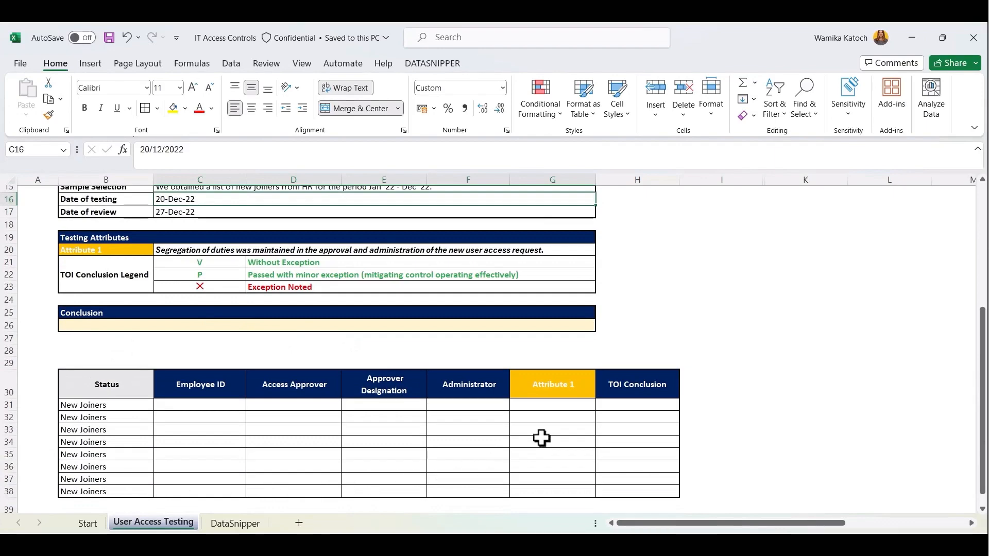
scroll("down", 3)
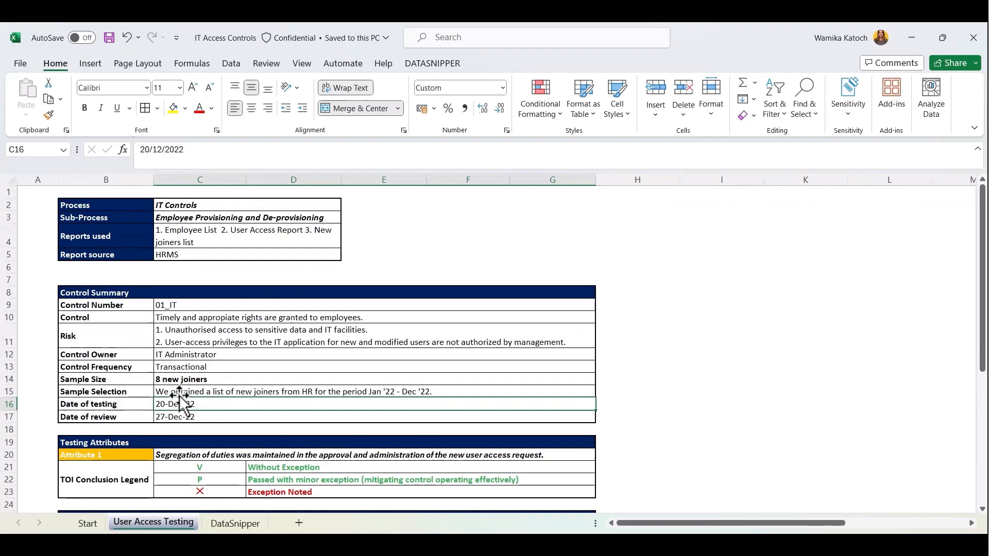
mouse_move(448, 70)
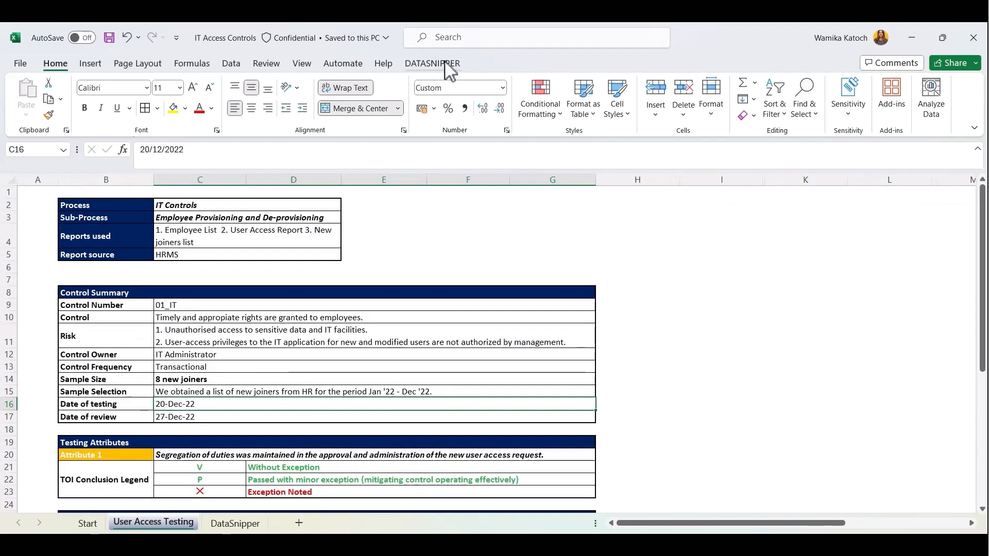
Show the DATASNIPPER tools and page through User Access Approvals.pdf to page 3
left_click(663, 120)
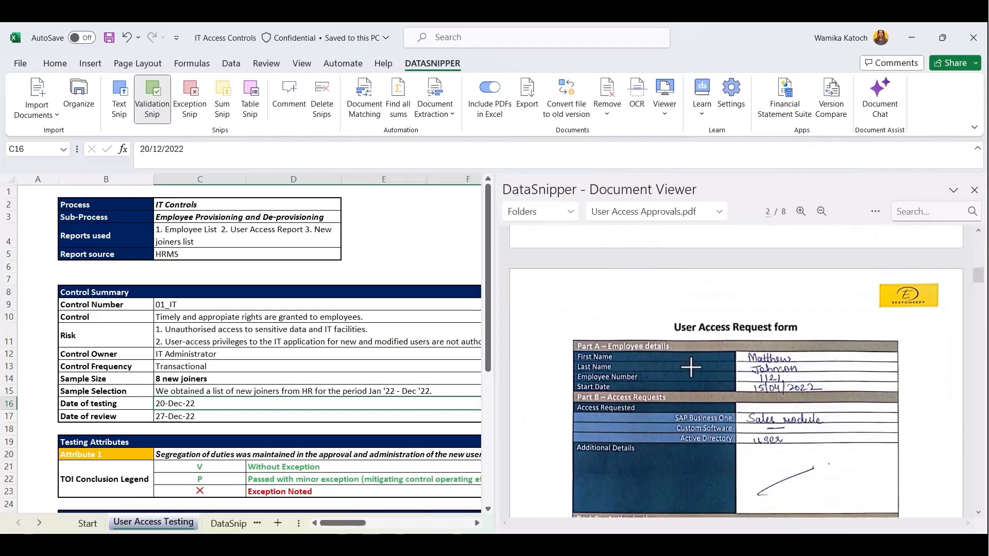
scroll("down", 3)
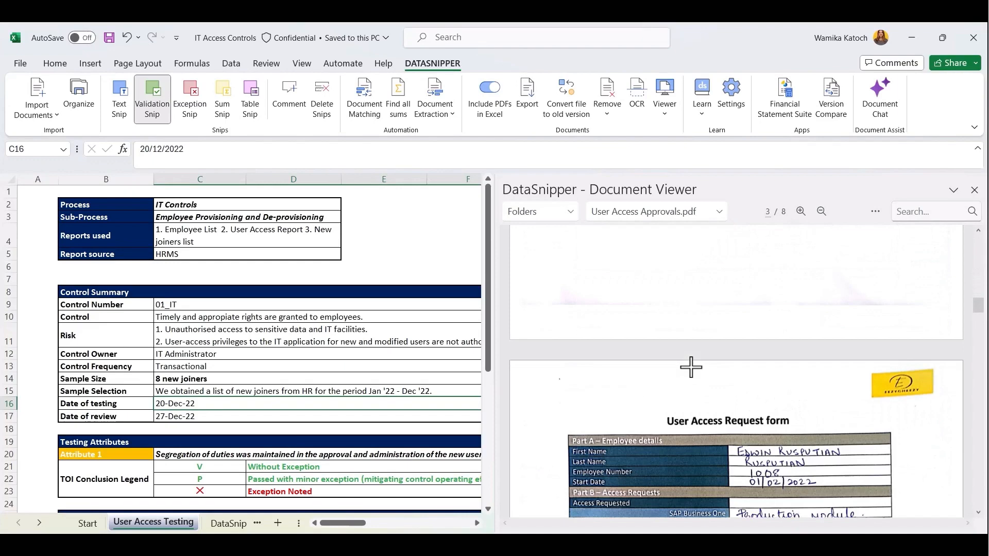
scroll("down", 3)
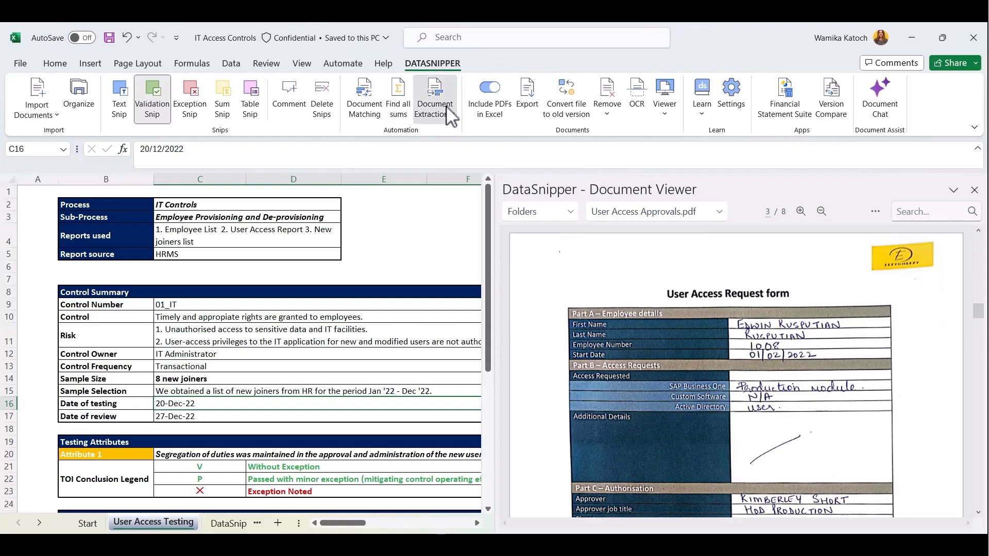
Launch Form Extraction, browse saved templates, and start a new extraction on User Access Approvals.pdf
left_click(434, 97)
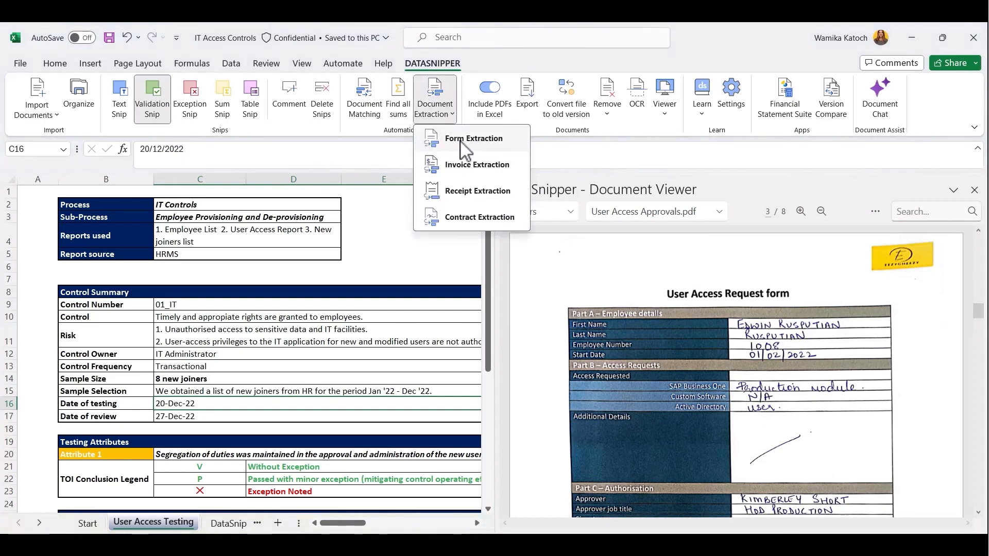
left_click(473, 139)
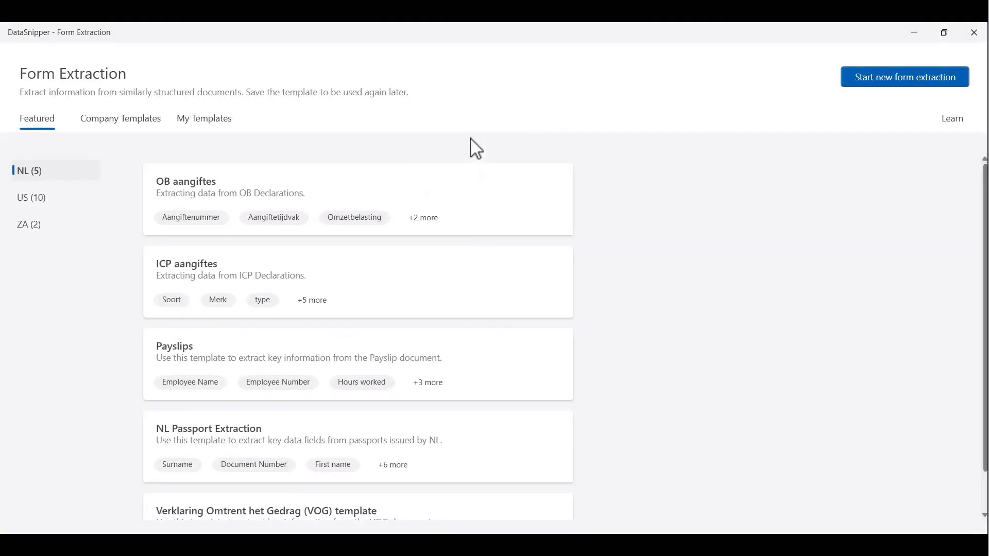
left_click(120, 118)
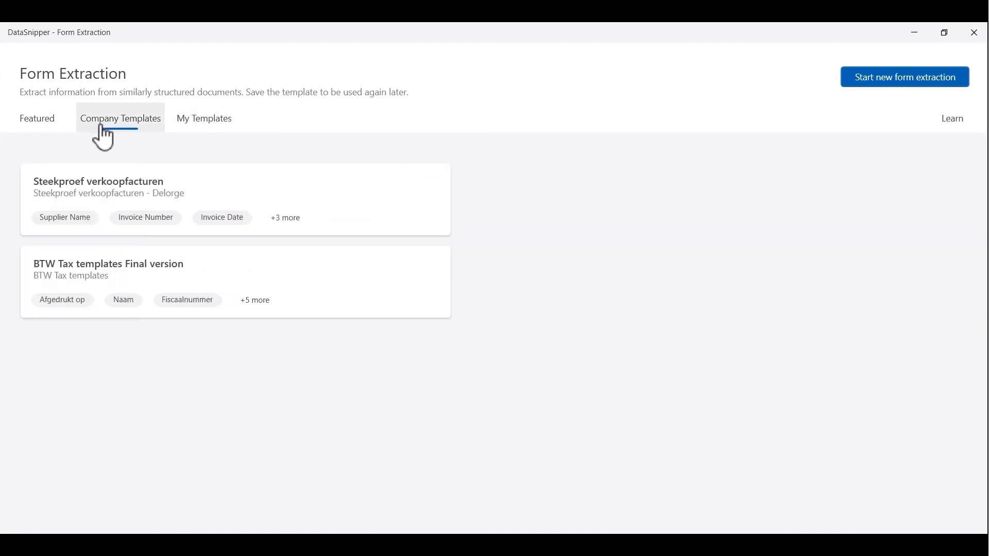
left_click(204, 118)
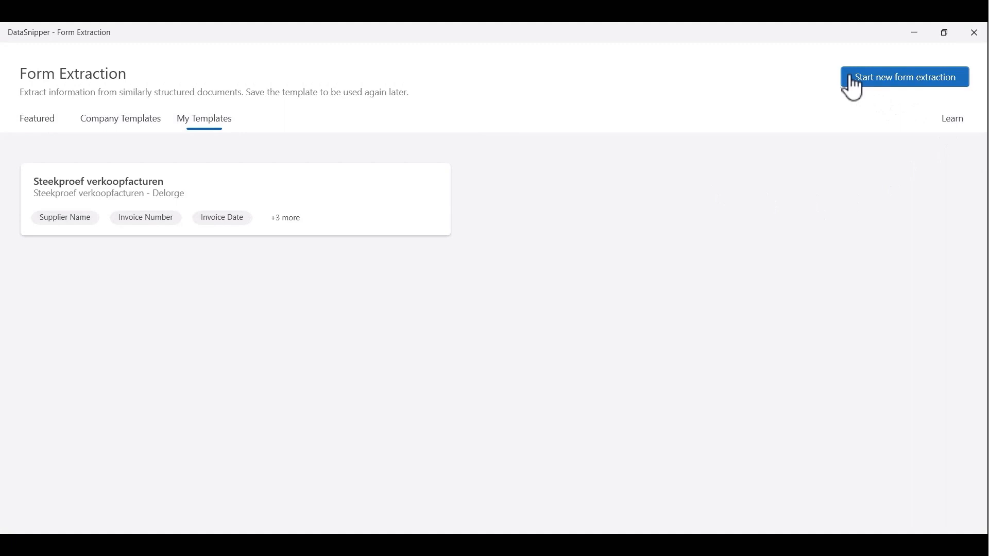
mouse_move(903, 84)
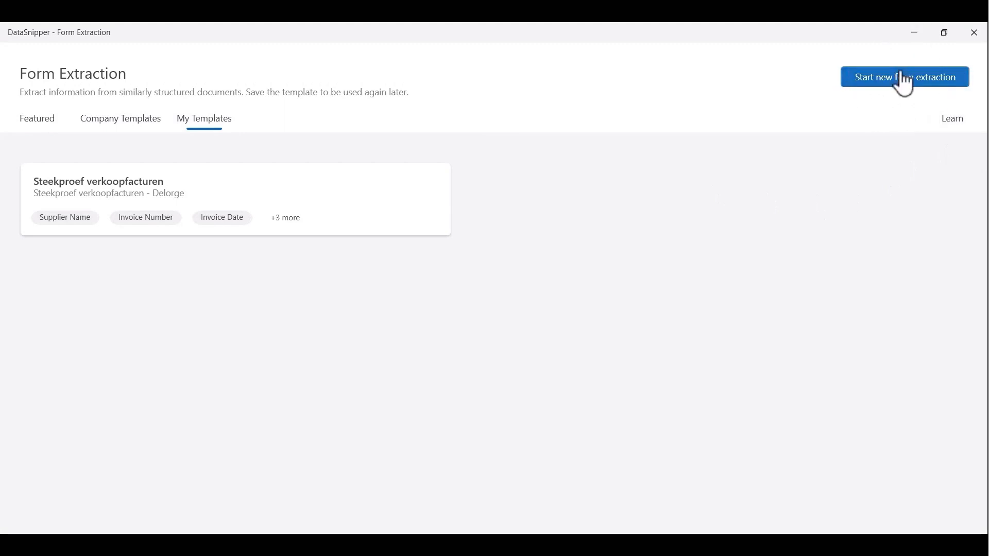
left_click(904, 77)
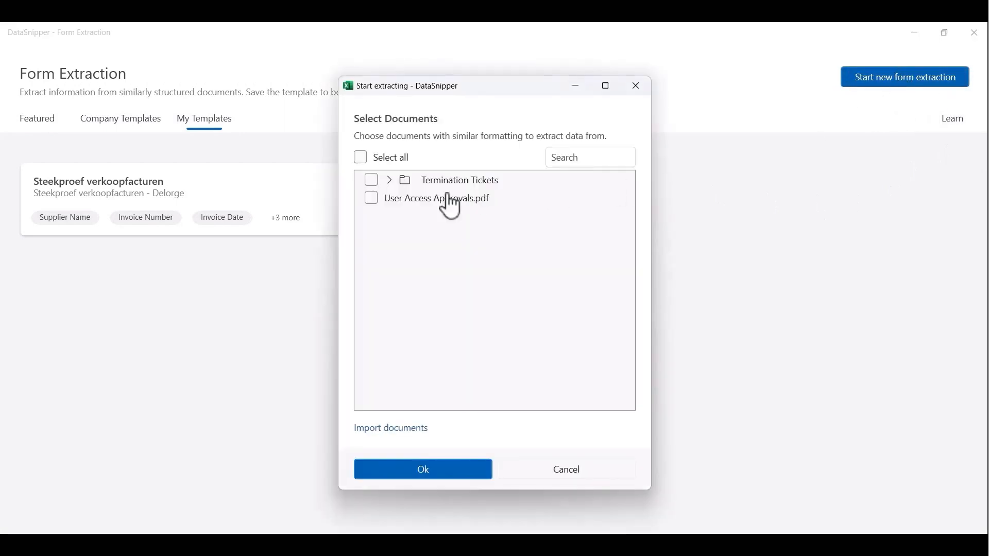
left_click(371, 197)
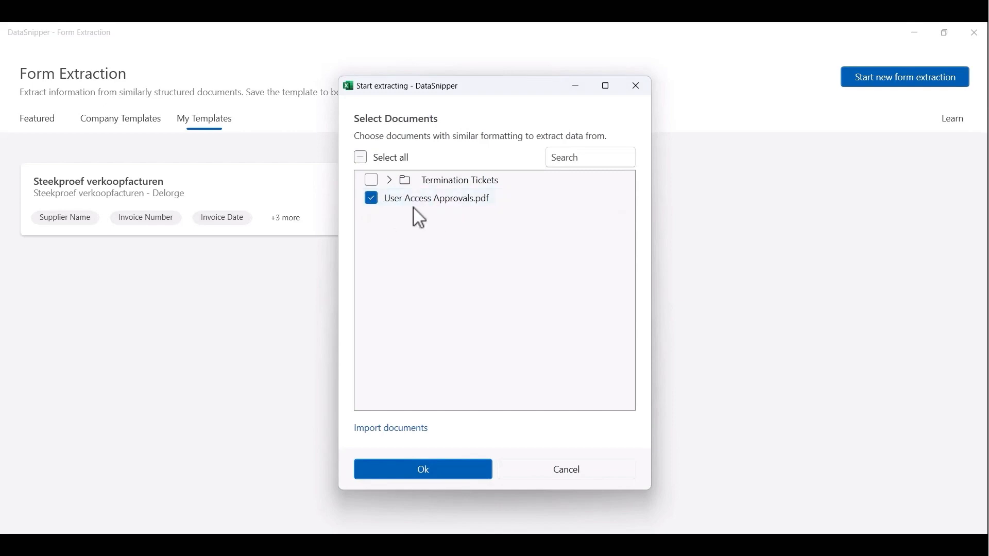
Confirm the document and switch the extraction mode to Extract per page
left_click(423, 470)
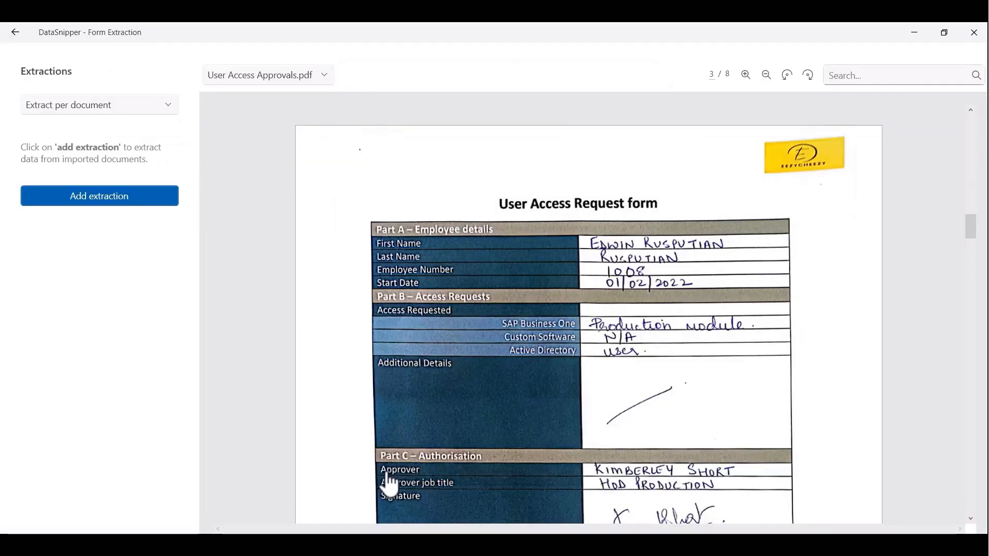
scroll("down", 3)
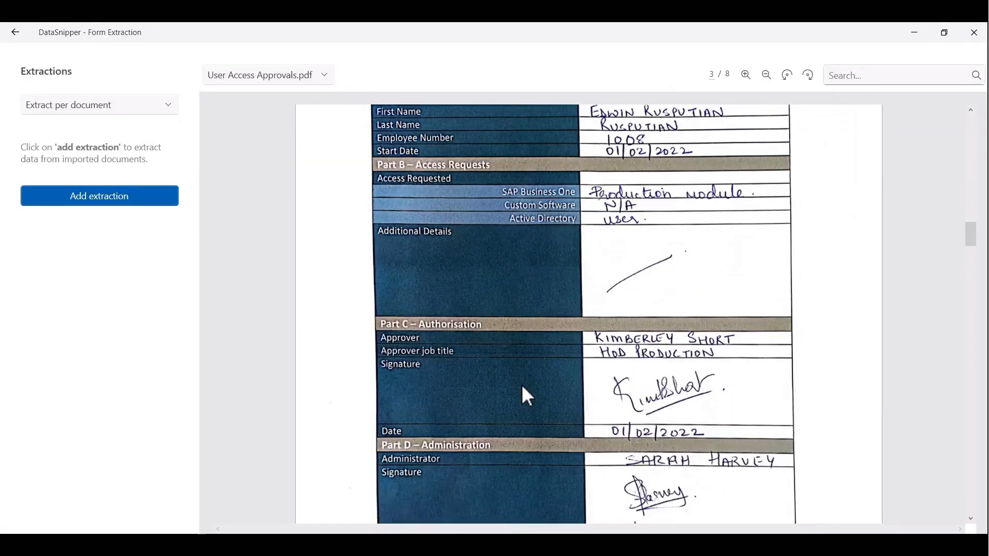
scroll("down", 3)
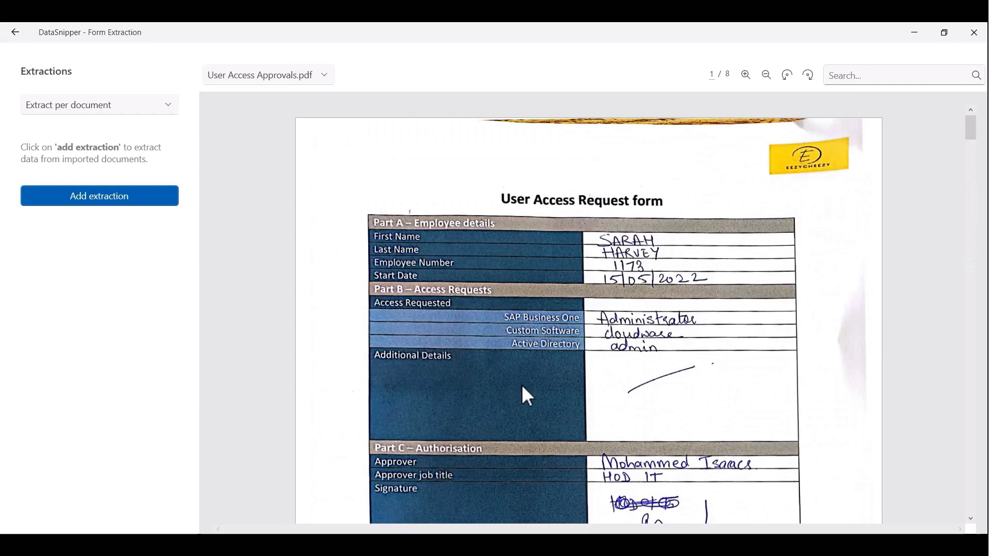
left_click(98, 105)
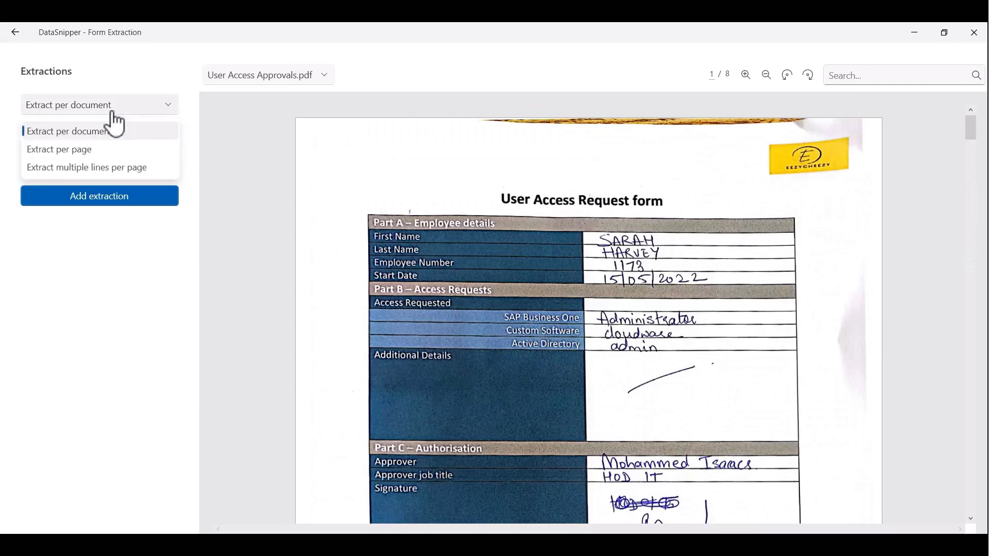
mouse_move(81, 156)
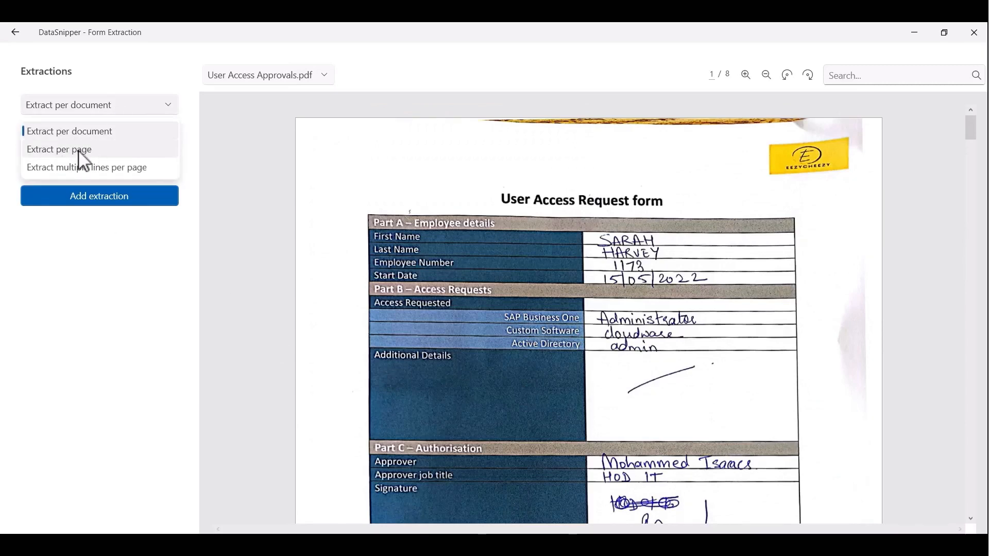
left_click(59, 149)
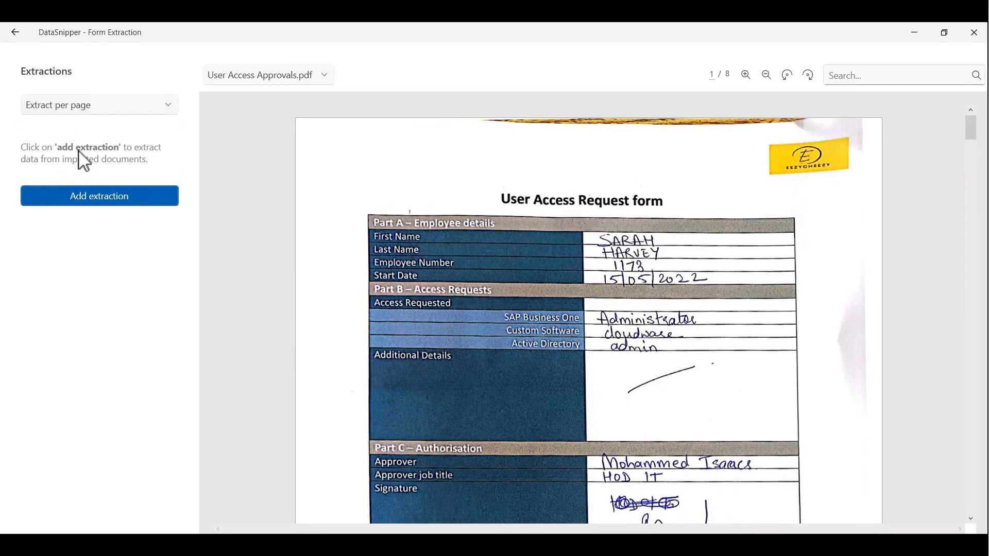
mouse_move(119, 208)
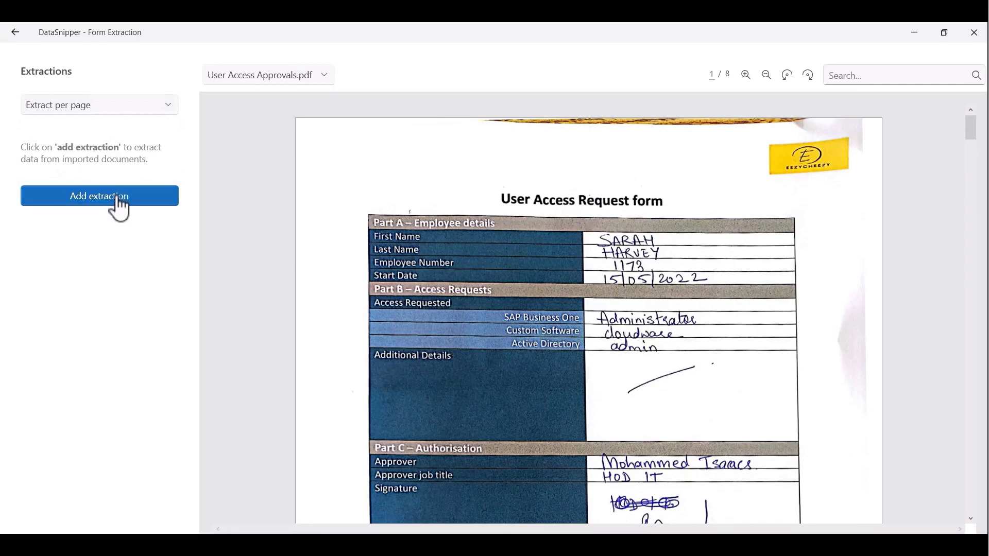
Snip the handwritten Employee Number (1173) and check preview values such as 1009
left_click(99, 196)
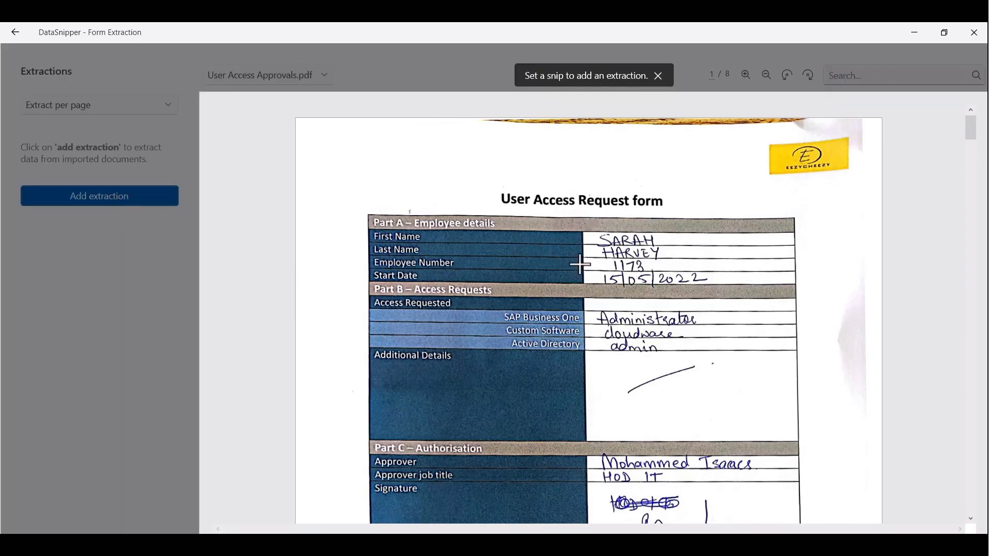
left_click_drag(576, 263, 711, 273)
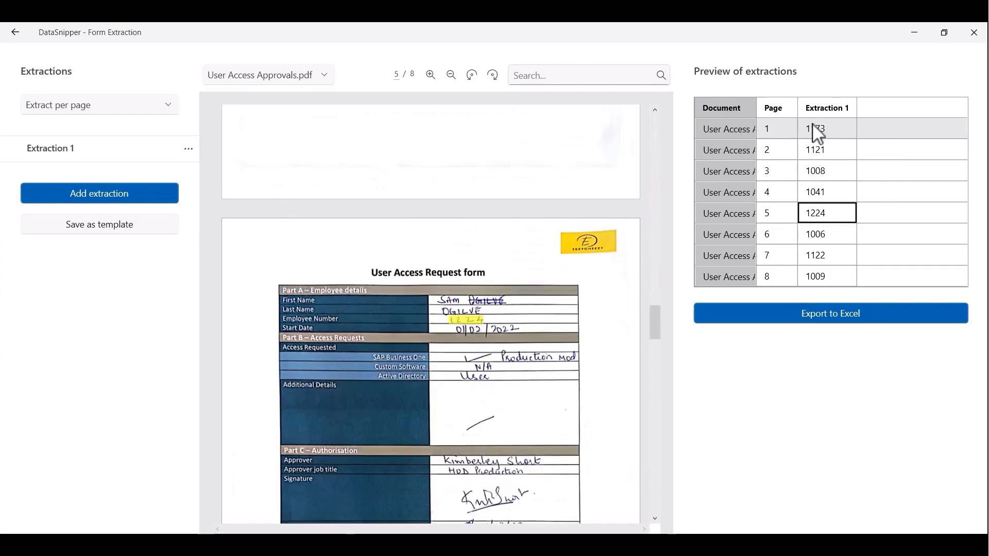
left_click(827, 275)
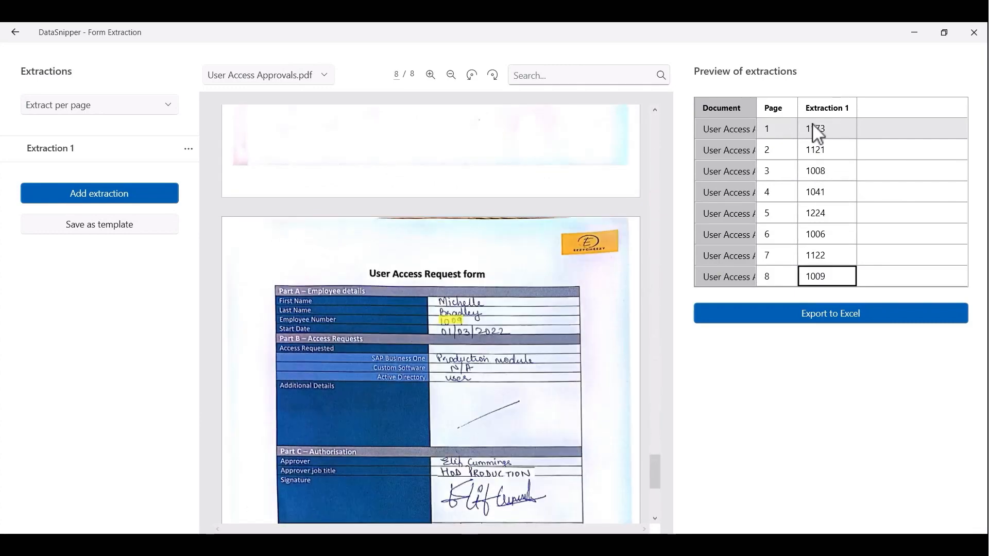
left_click(814, 129)
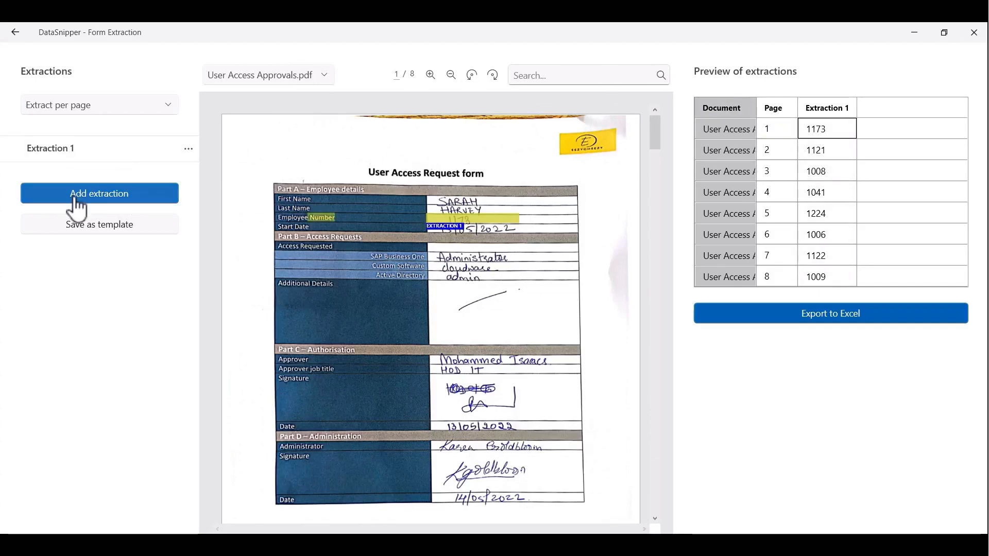
Add extractions snipping the Approver name and Approver job title fields, checking preview rows
left_click(98, 193)
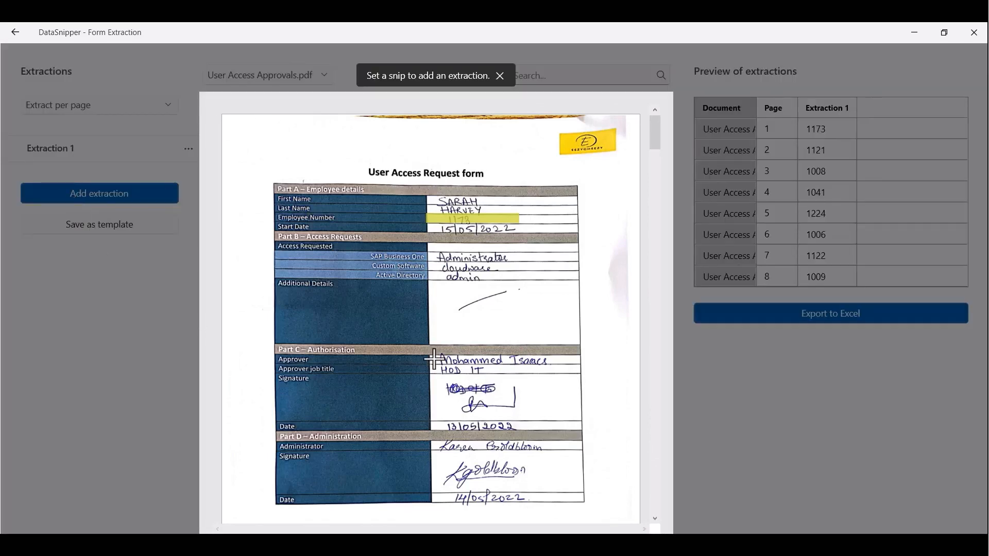
left_click_drag(434, 360, 580, 366)
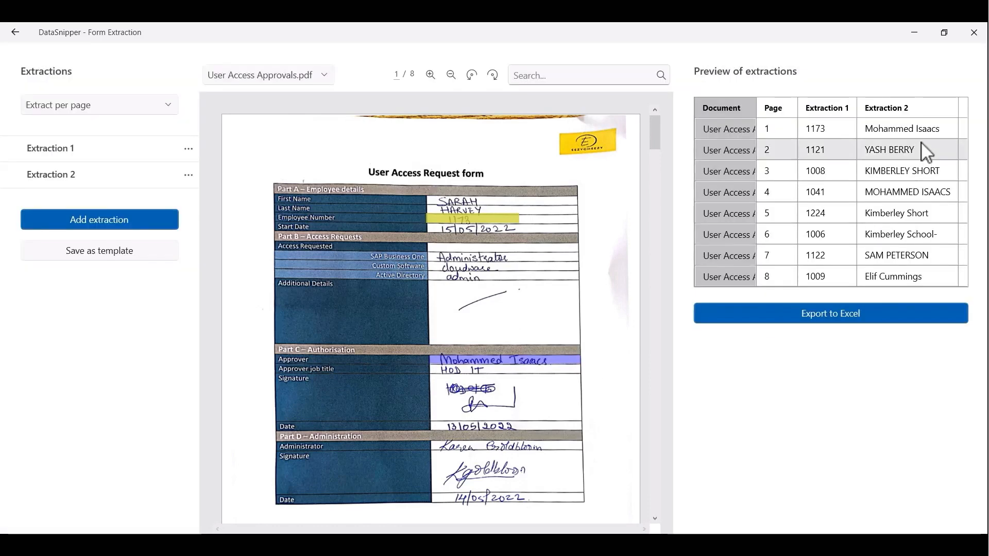
left_click(902, 171)
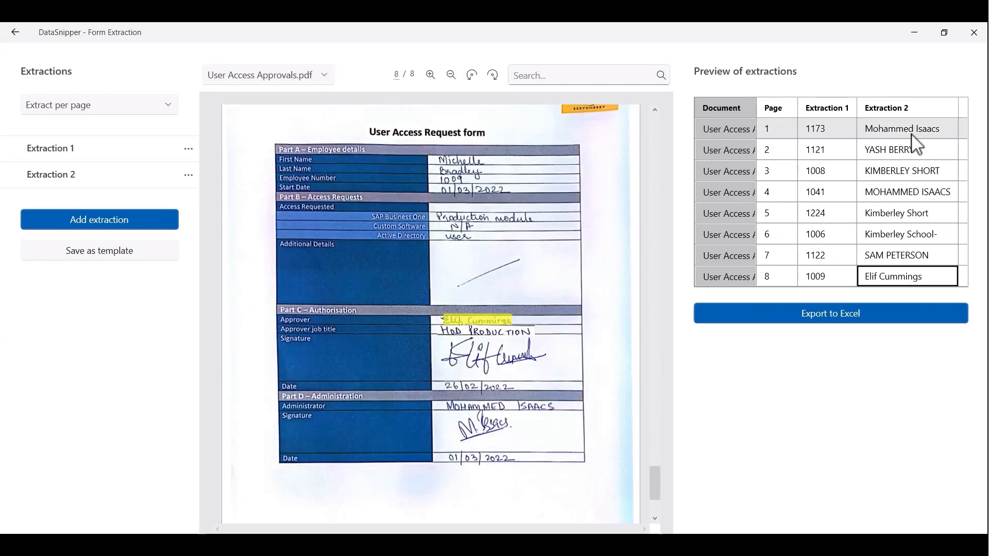
left_click(907, 128)
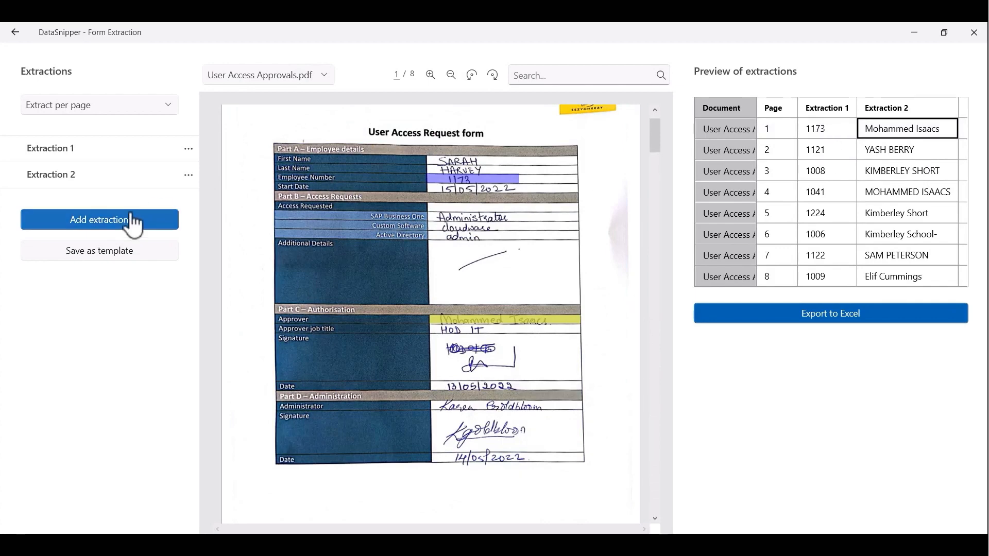
left_click(99, 219)
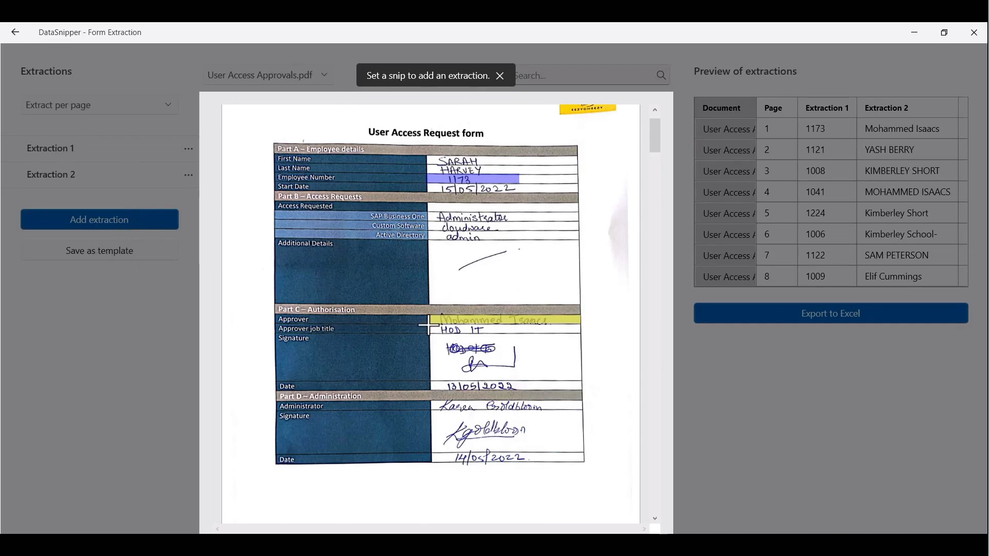
left_click_drag(437, 324, 587, 337)
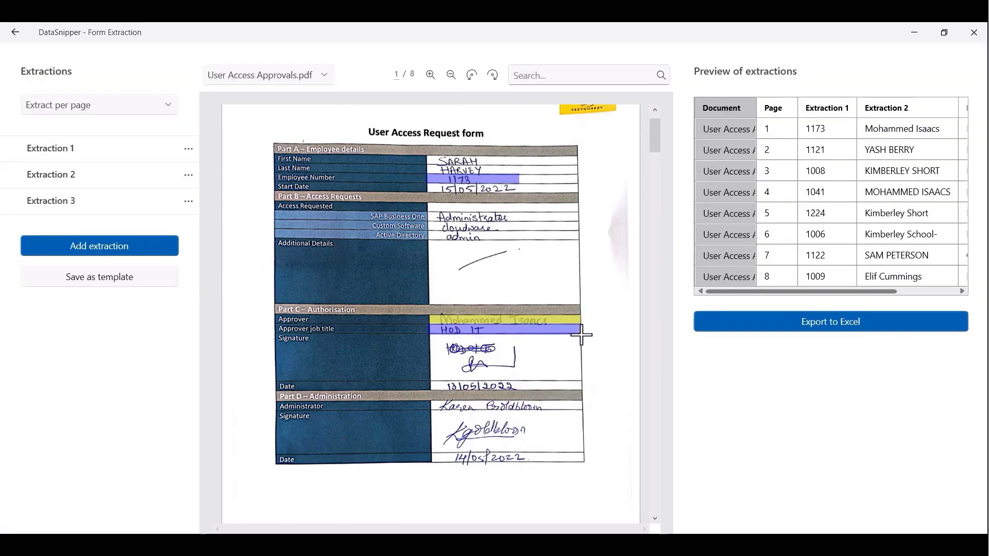
mouse_move(832, 303)
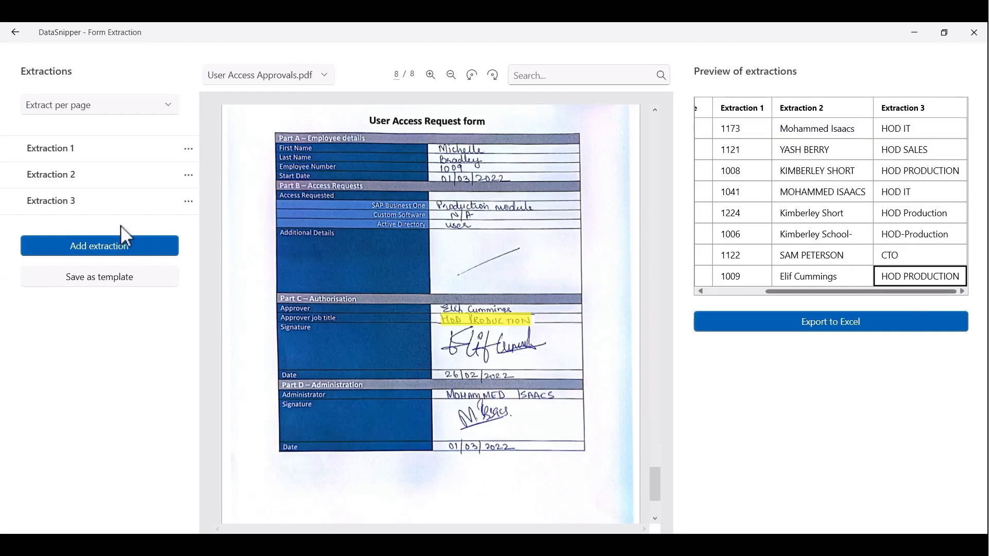
Snip the Administrator name field as the fourth extraction
left_click(99, 246)
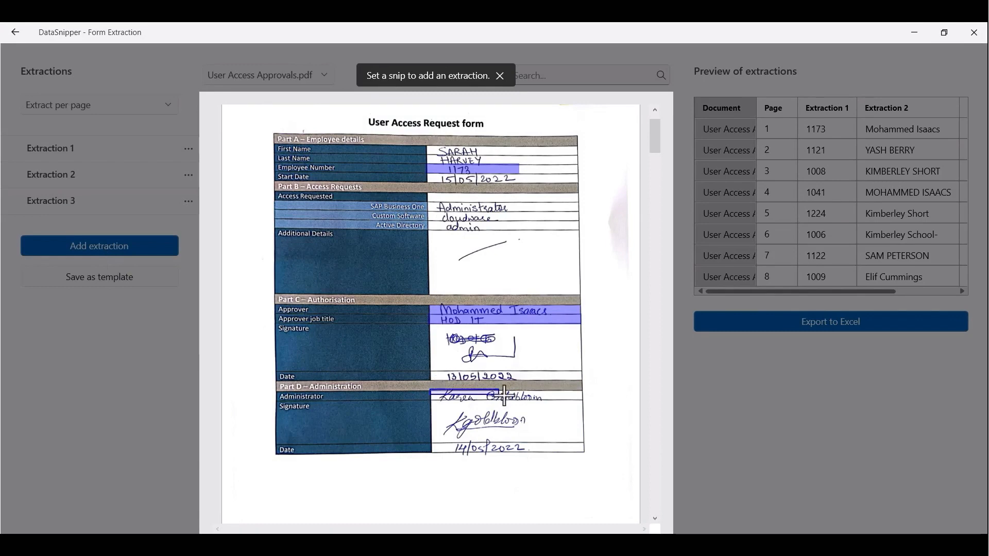
left_click_drag(434, 397, 574, 403)
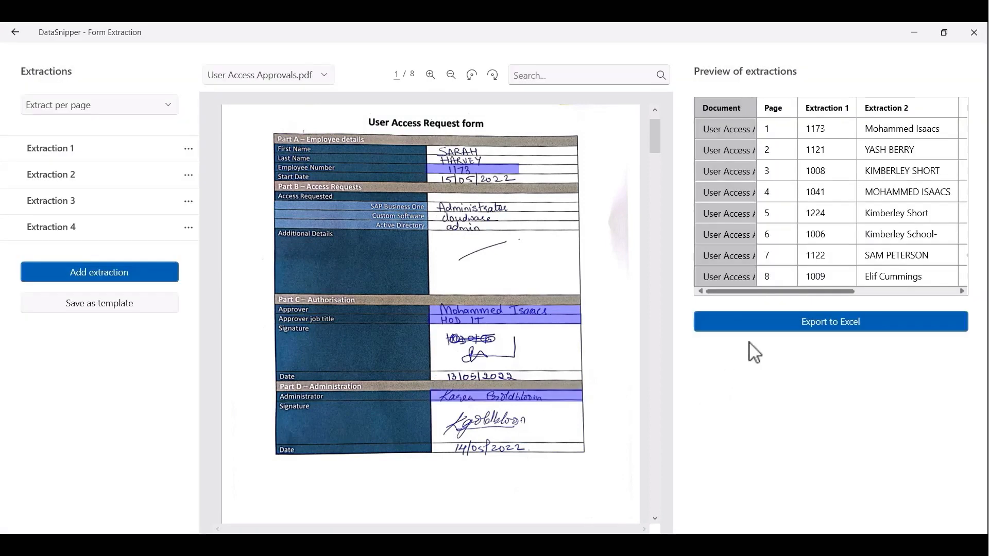
scroll("right", 3)
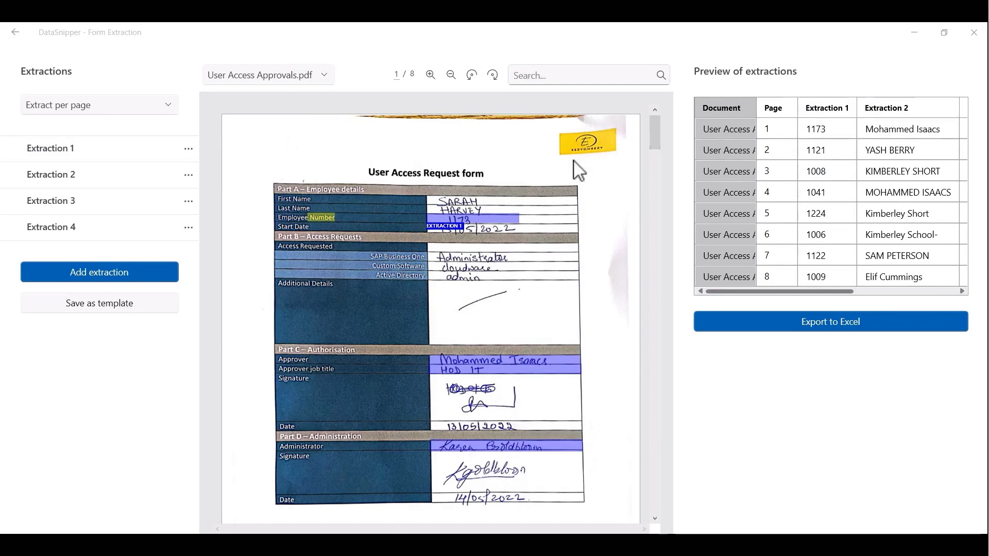
Rename the extractions to Approver Name, Approver Title and Administrator via their menus
left_click(188, 148)
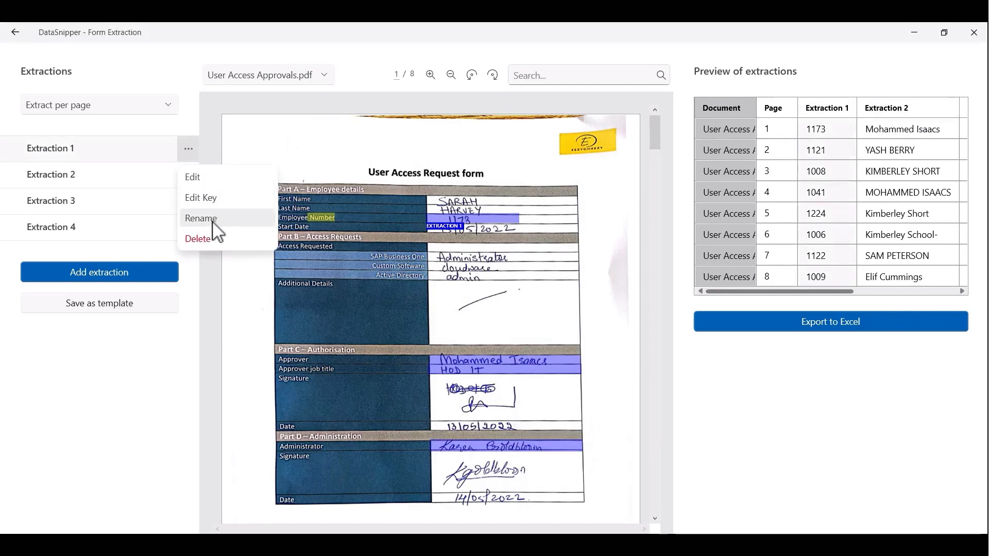
left_click(200, 217)
type("Employee ID")
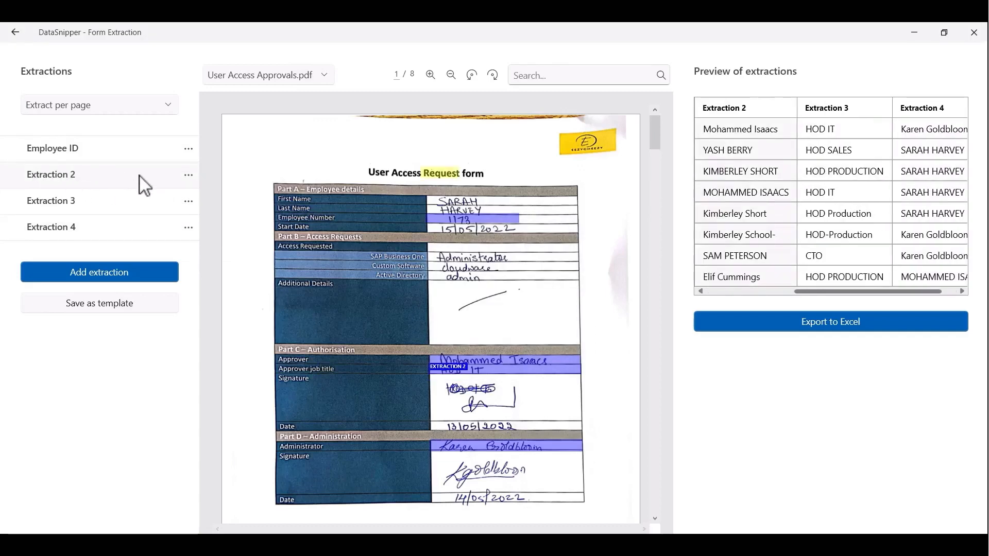
left_click(189, 175)
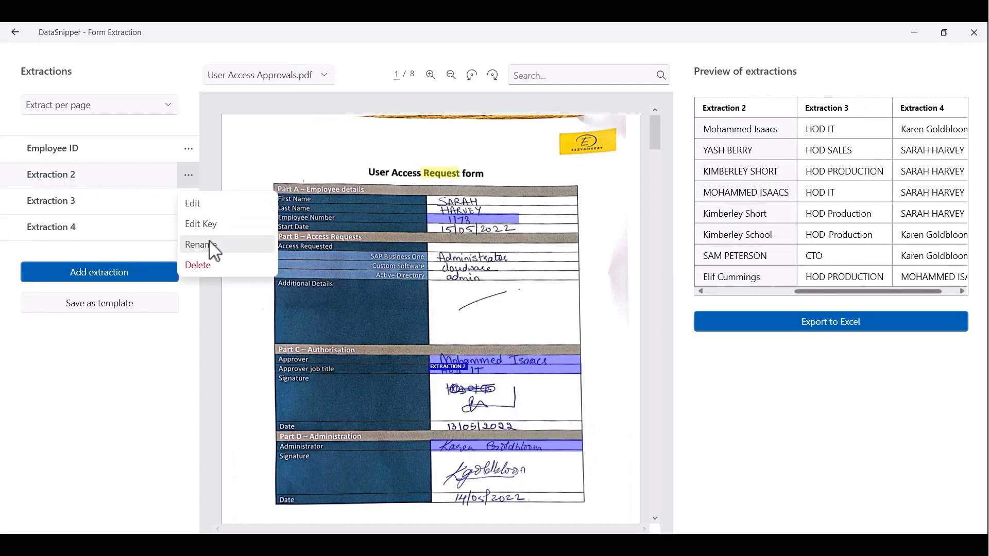
left_click(200, 245)
type("Approver Name")
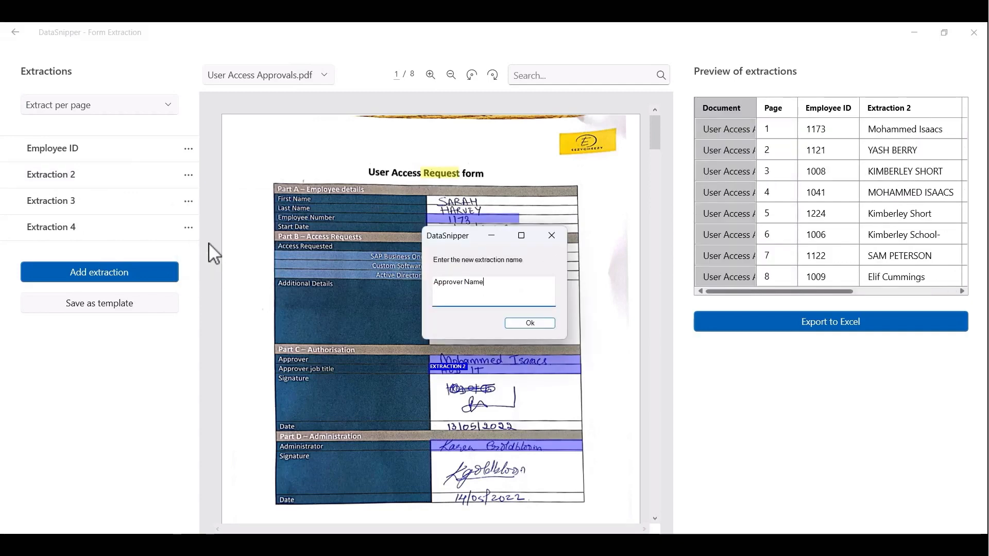
left_click(530, 322)
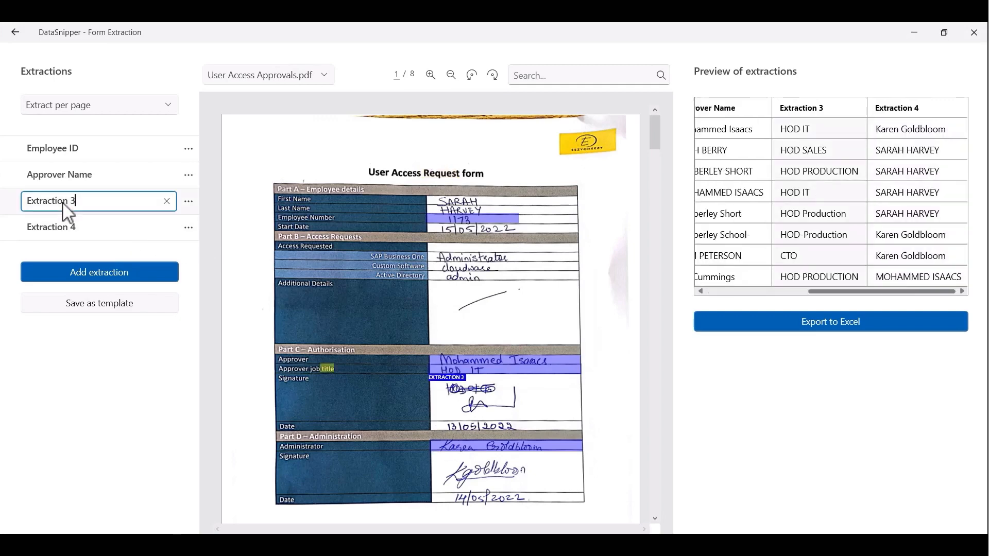
type("Approver Title")
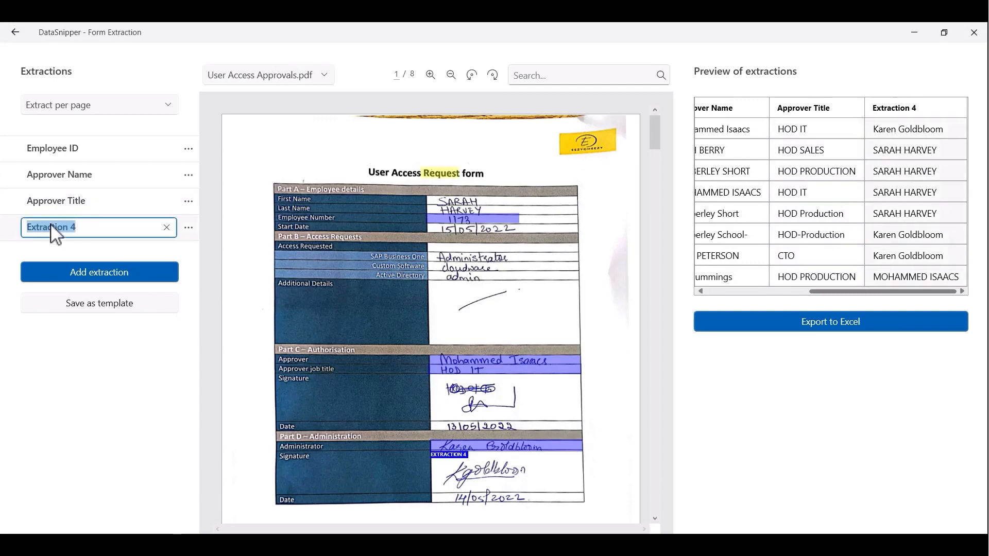
type("Administrator")
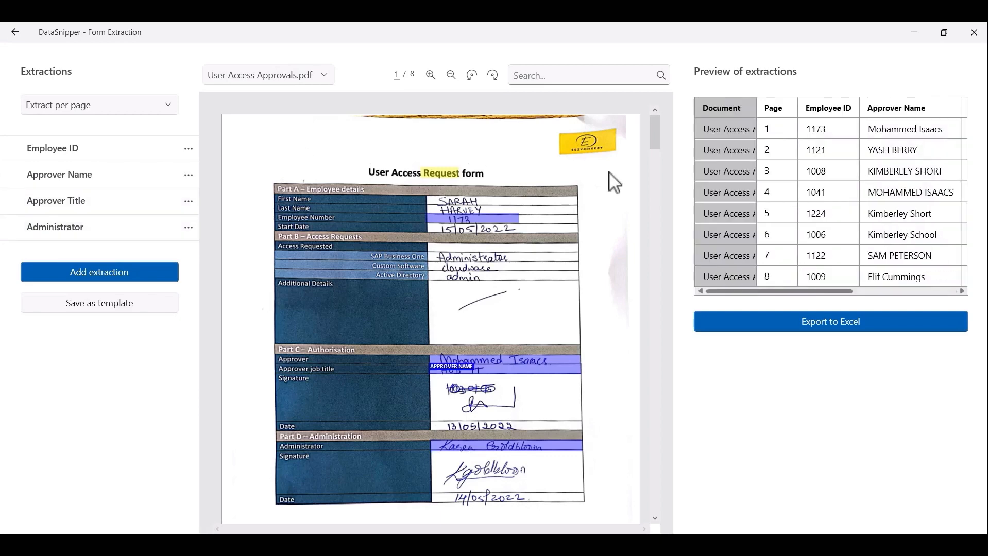
mouse_move(762, 302)
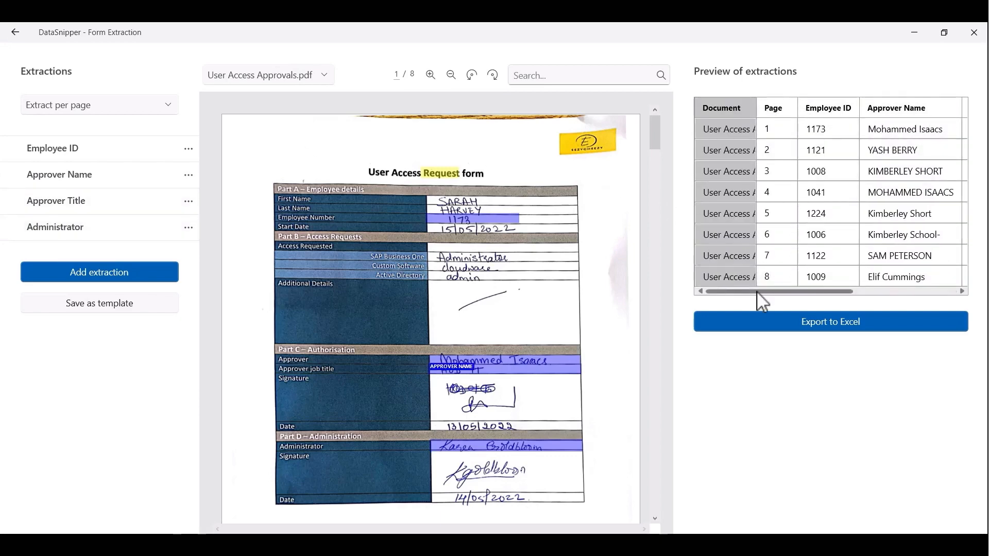
scroll("right", 3)
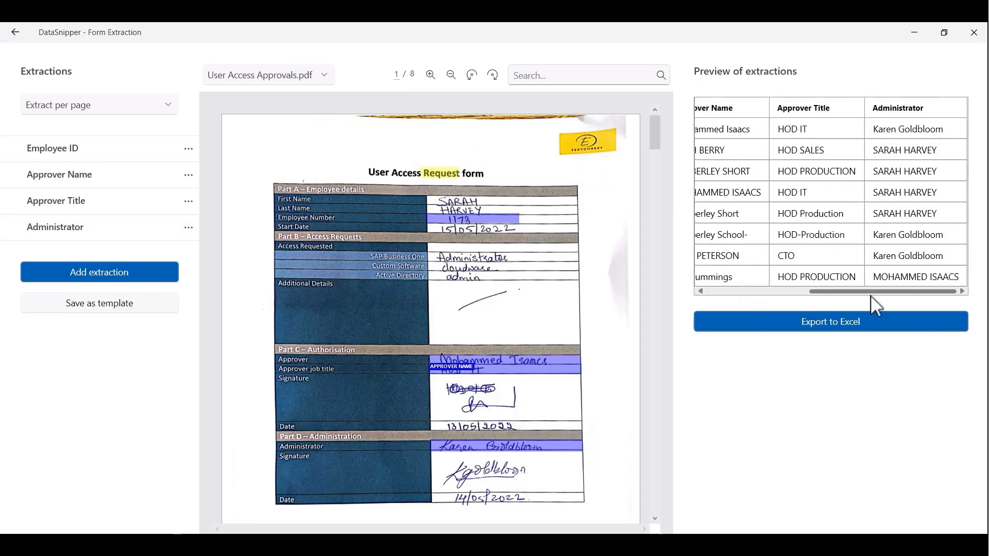
scroll("left", 3)
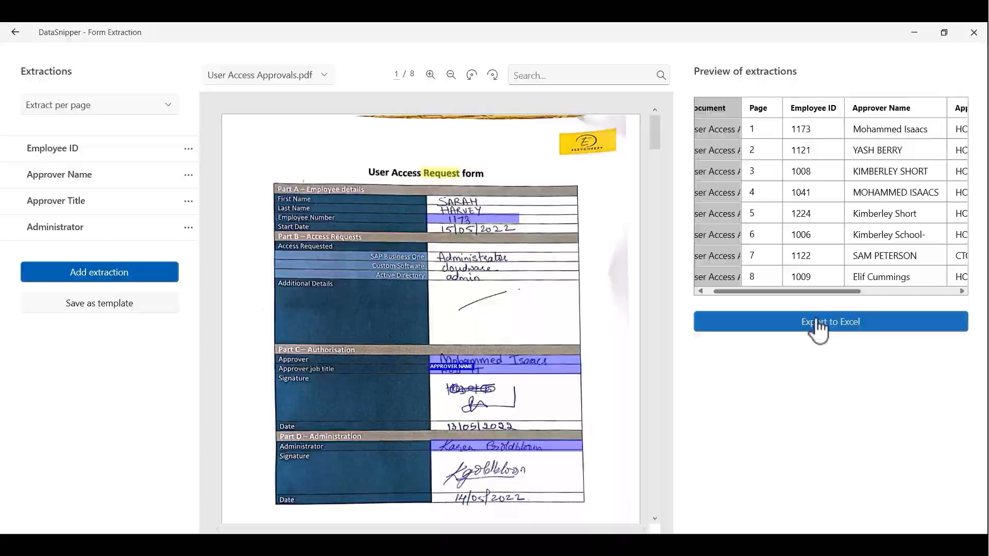
left_click(830, 321)
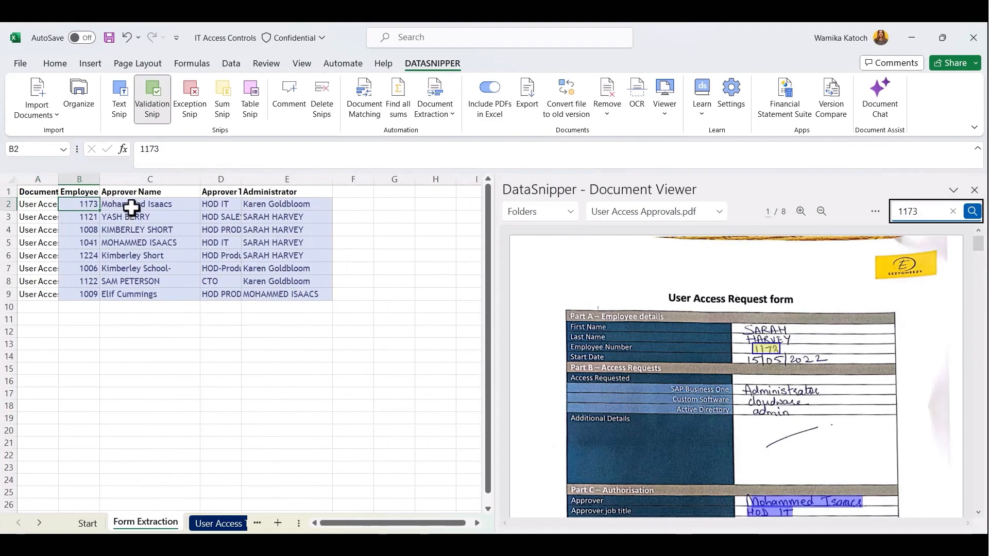
left_click(220, 204)
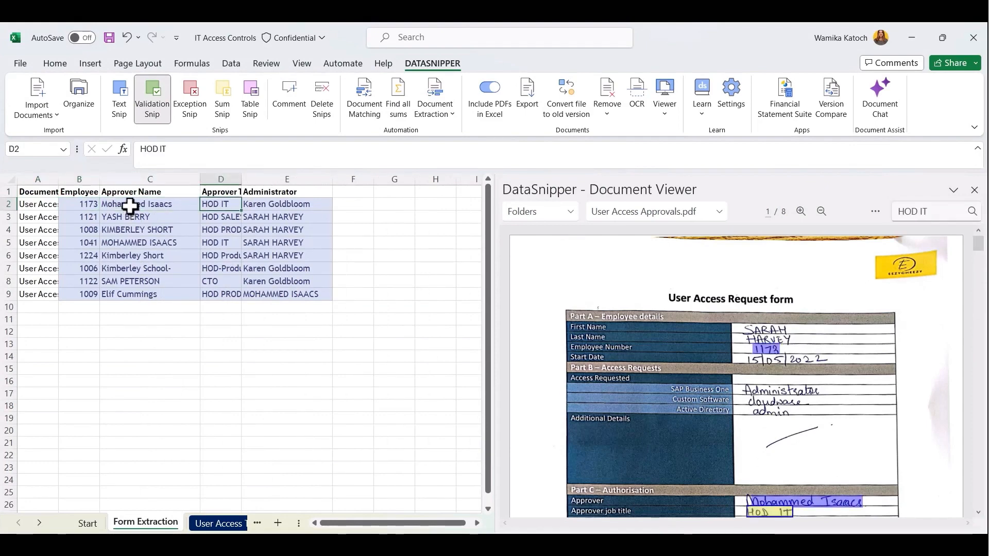
scroll("down", 3)
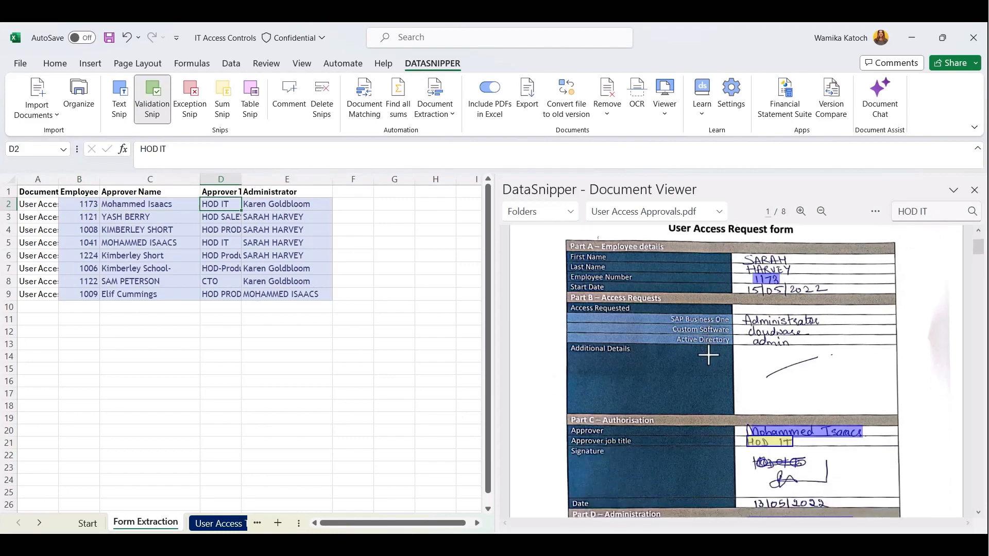
left_click(286, 204)
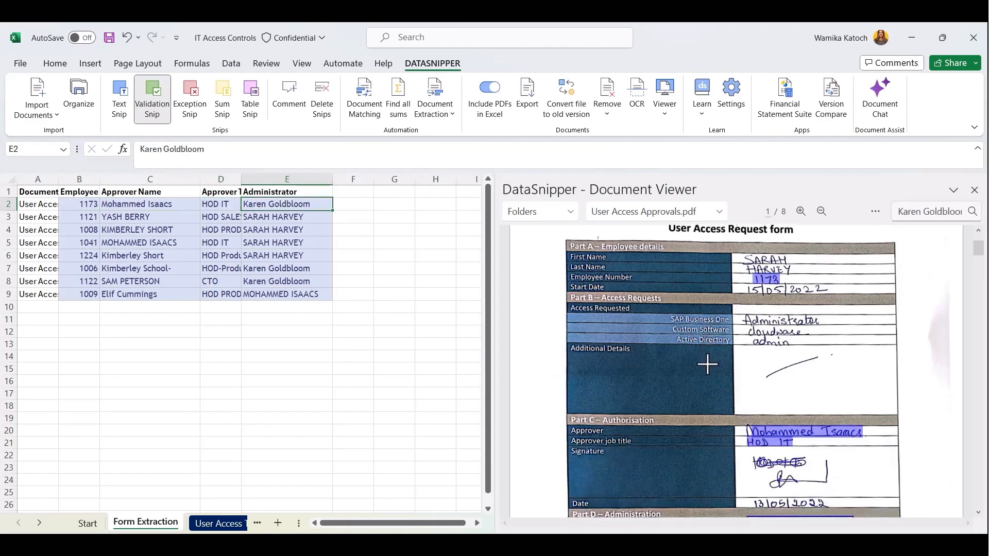
scroll("down", 3)
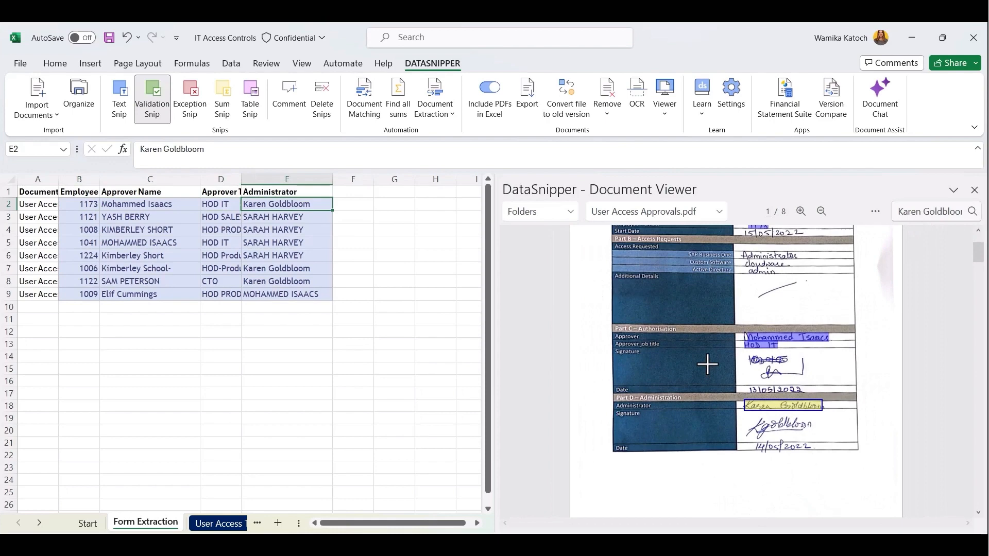
Trace employee 1121 and row 5 to their forms, select the table, return to User Access Testing
left_click(80, 217)
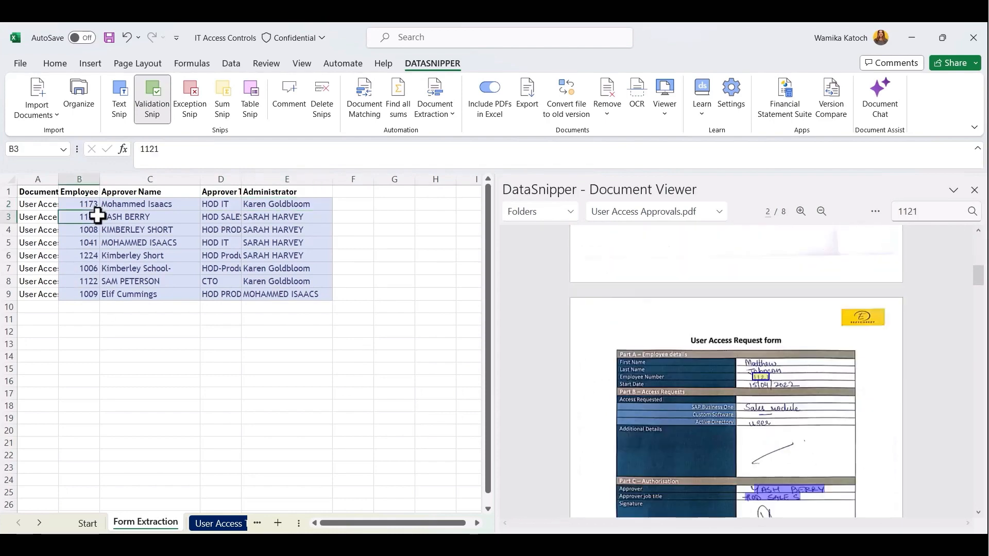
left_click(221, 242)
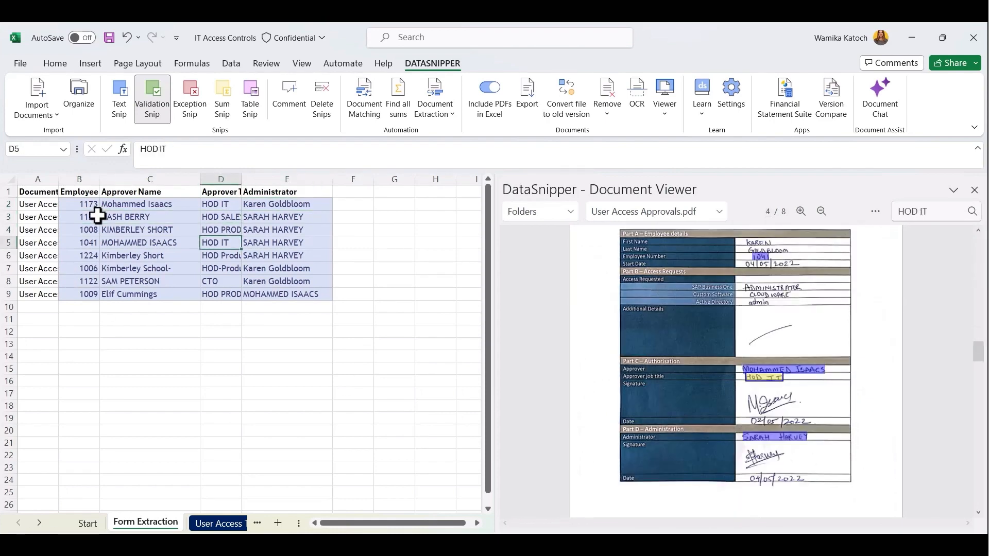
left_click(149, 268)
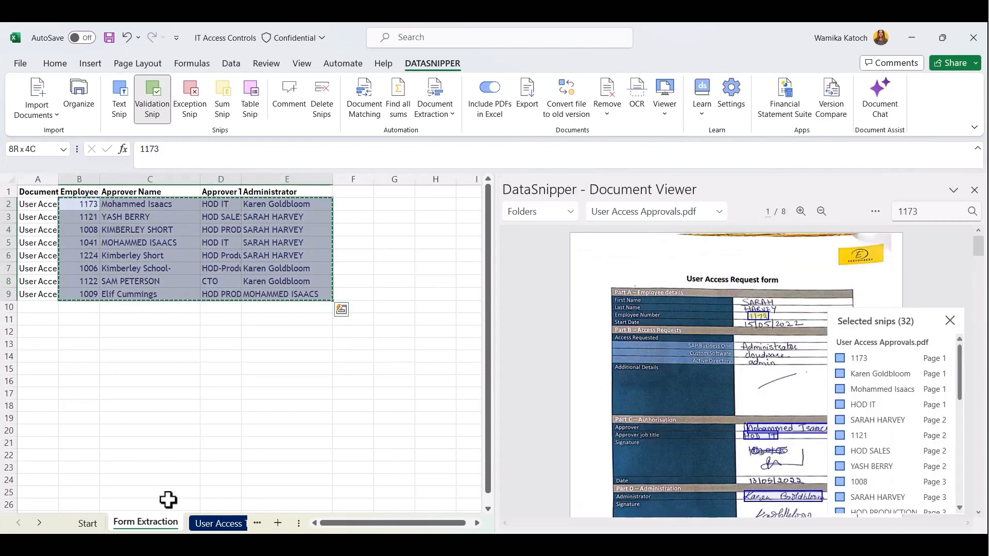
left_click(197, 523)
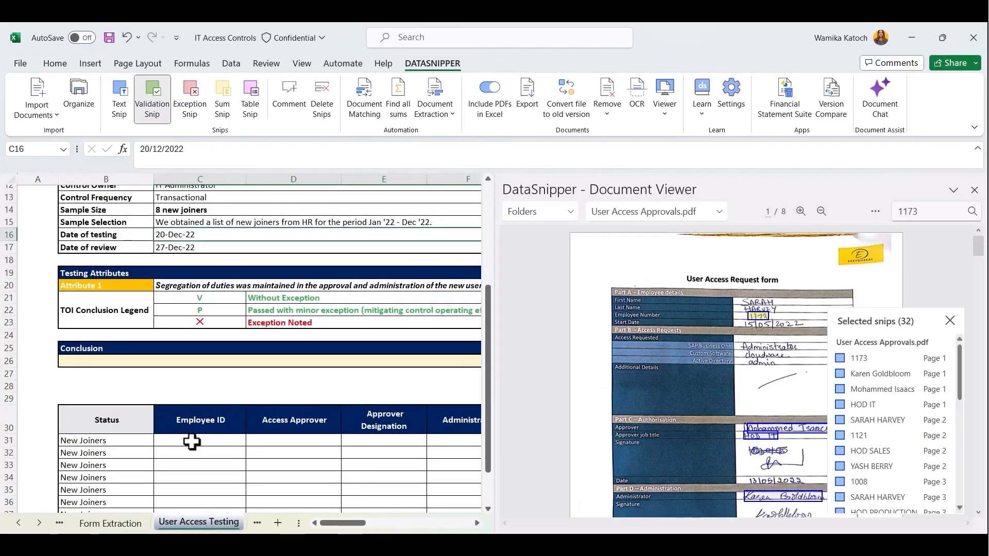